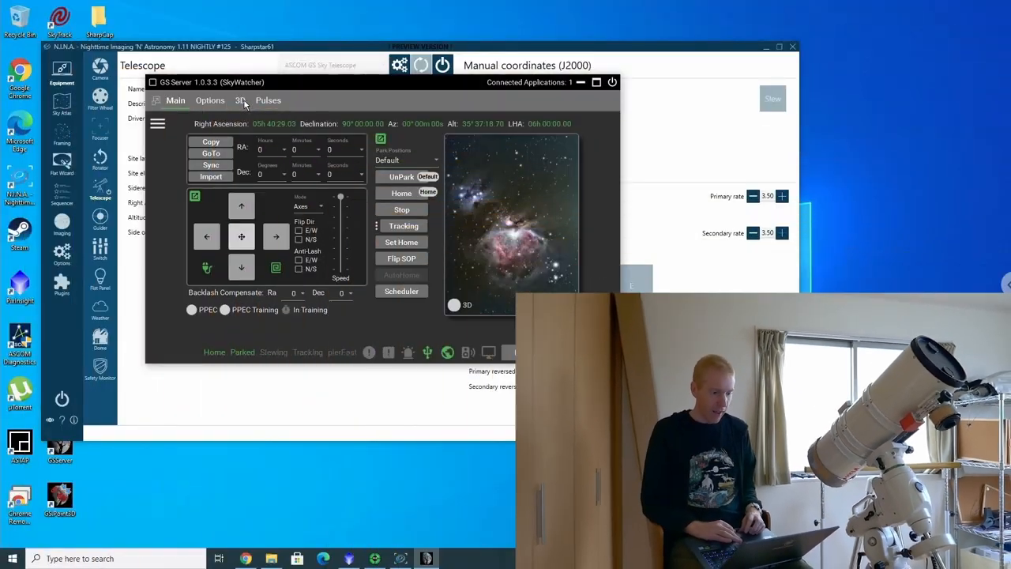
Show GS Server's 3D view and orbit around the green telescope model.
click(240, 101)
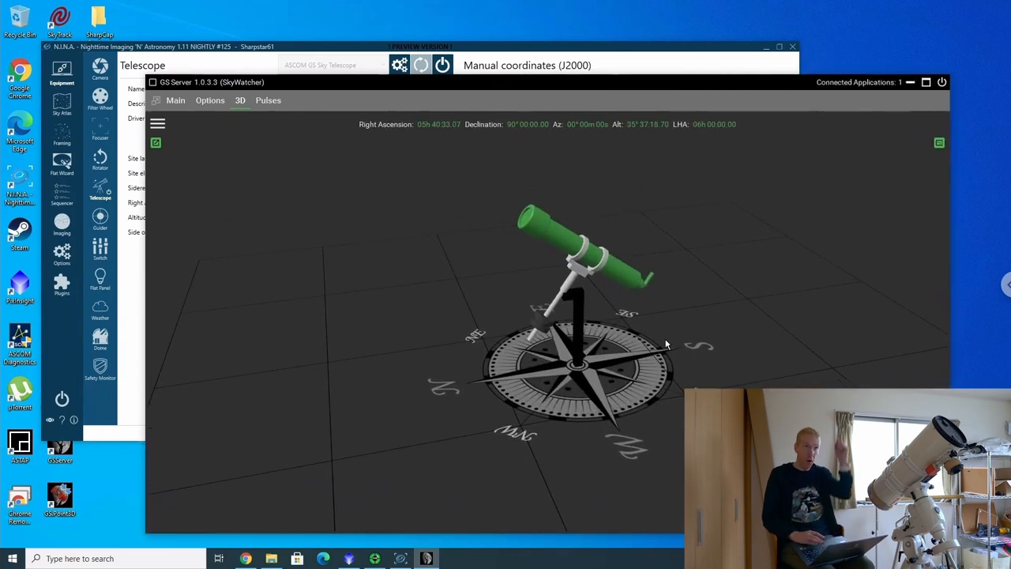
drag(666, 345, 651, 332)
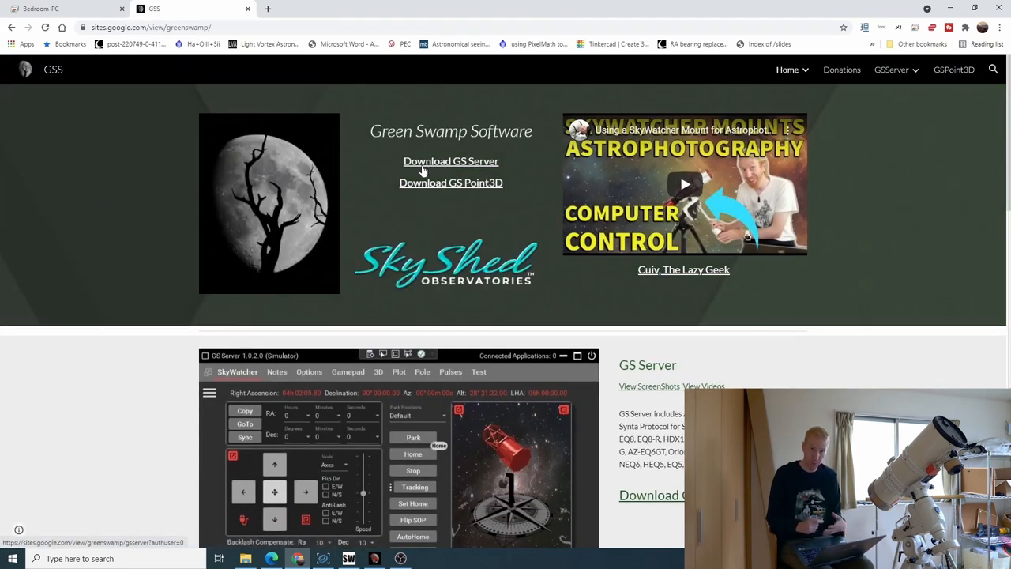
Navigate the Green Swamp Software site to the GSPoint3D download page.
click(310, 371)
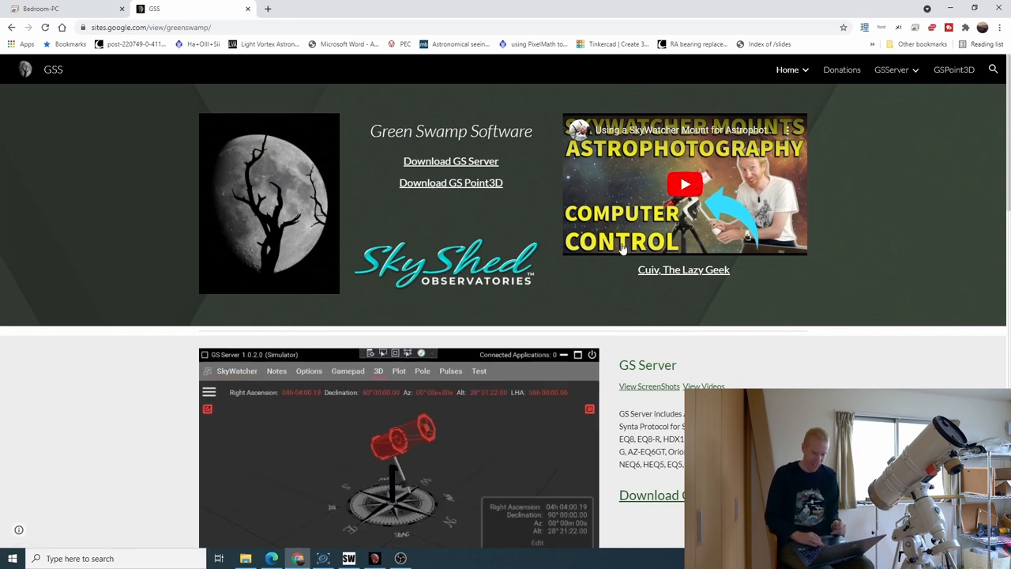
mouse_move(881, 227)
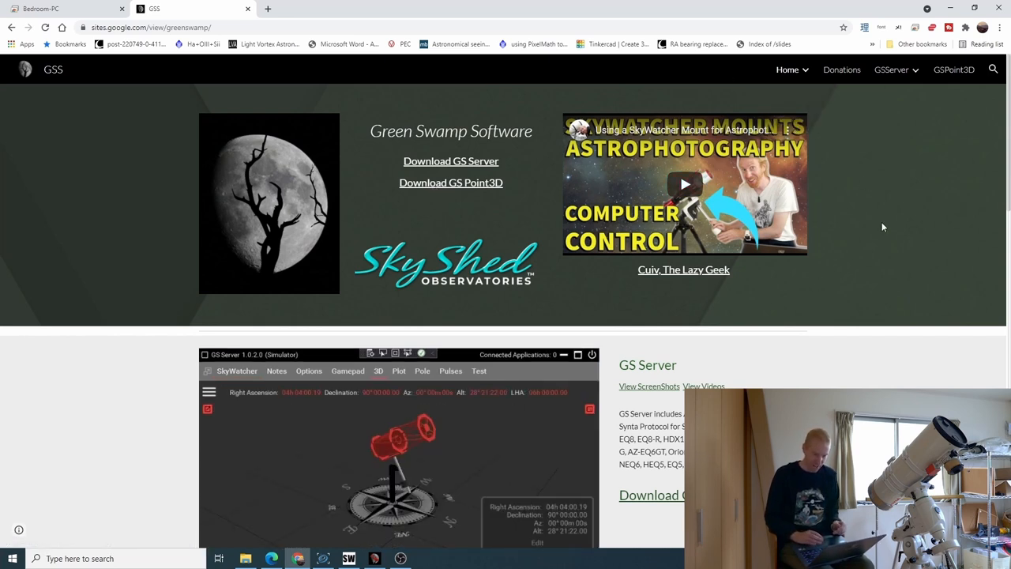
click(398, 369)
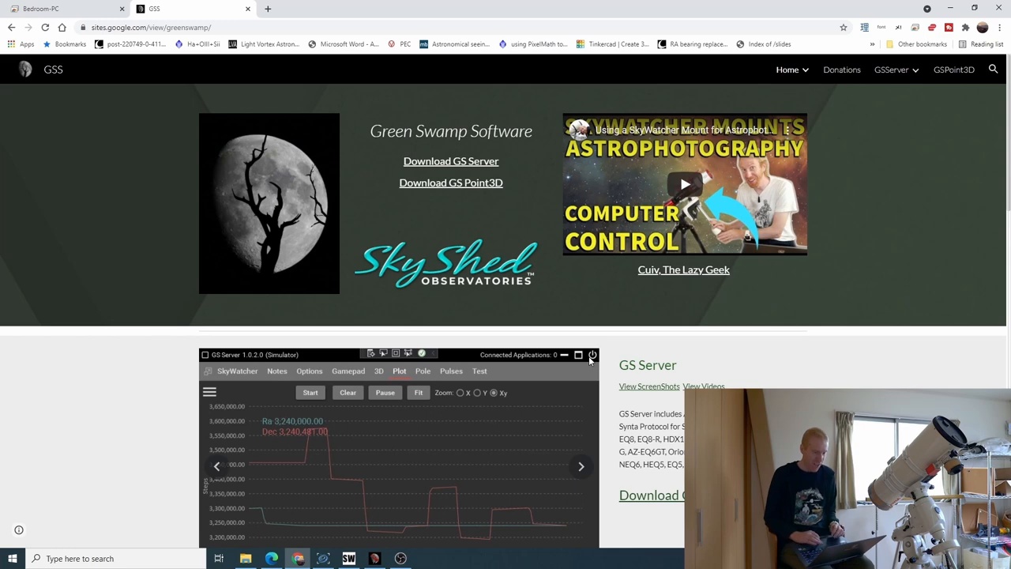
click(347, 369)
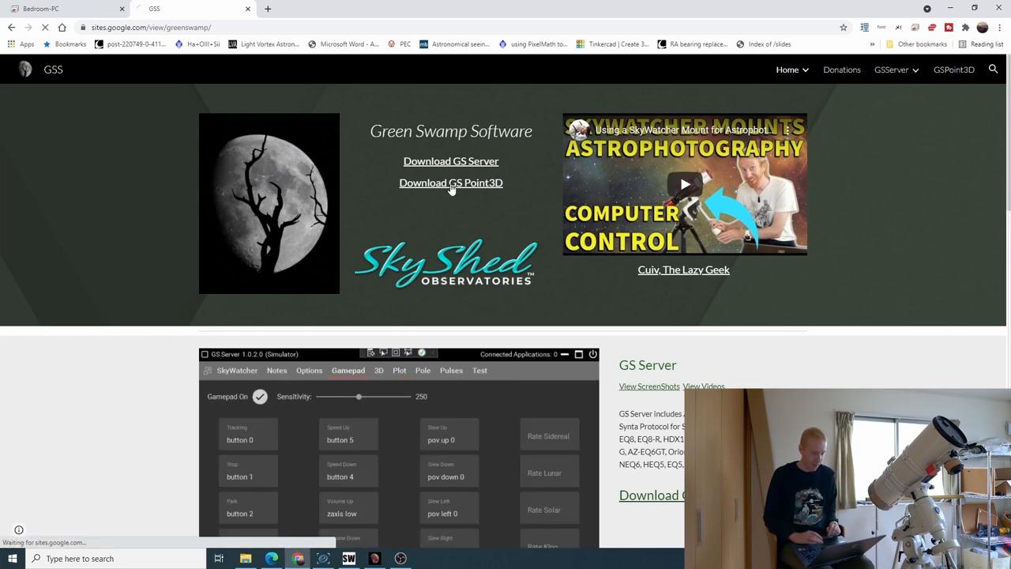
click(450, 183)
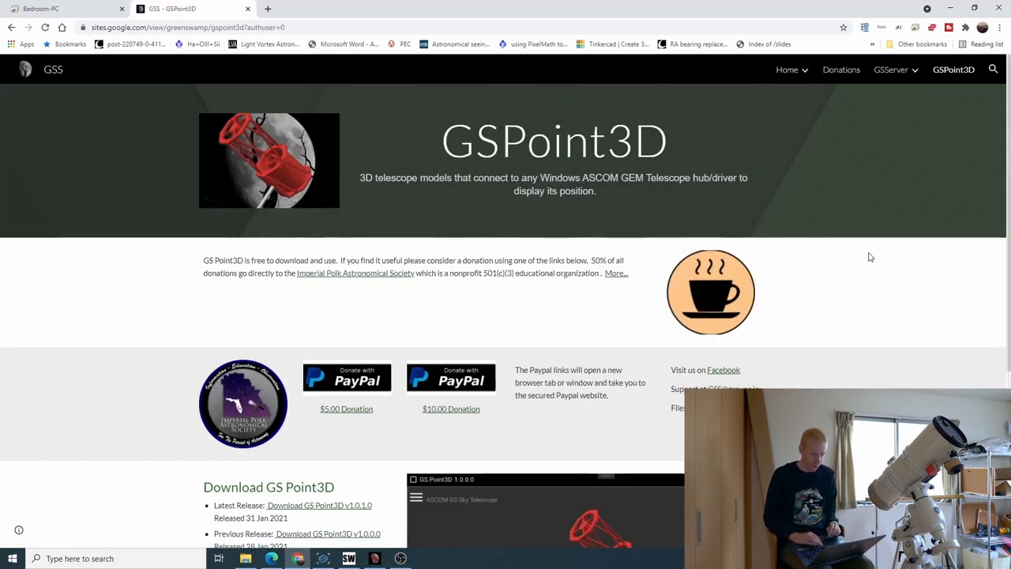
Reach the Download GS Point3D section and choose a release link.
scroll(down, 3)
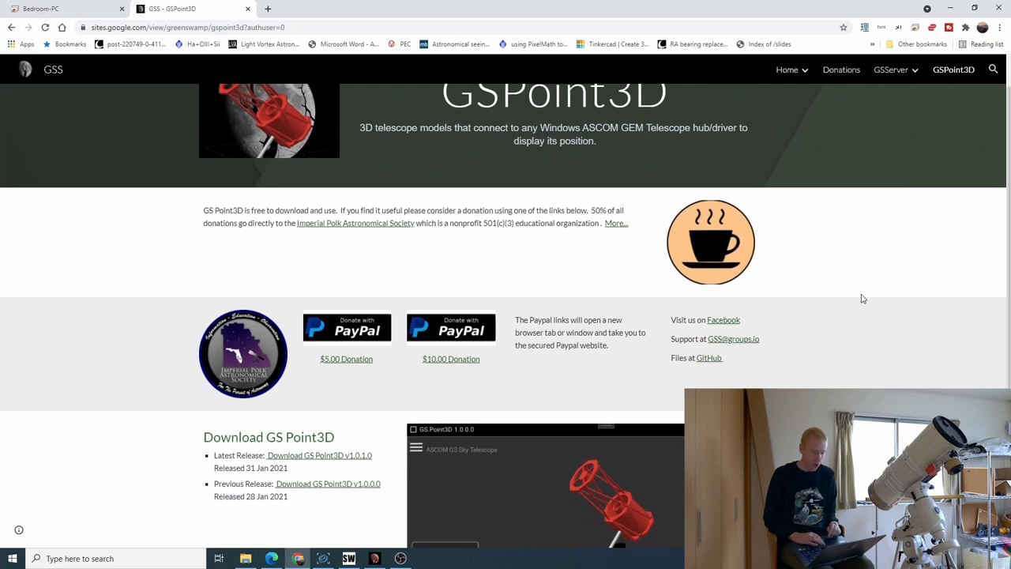
scroll(down, 3)
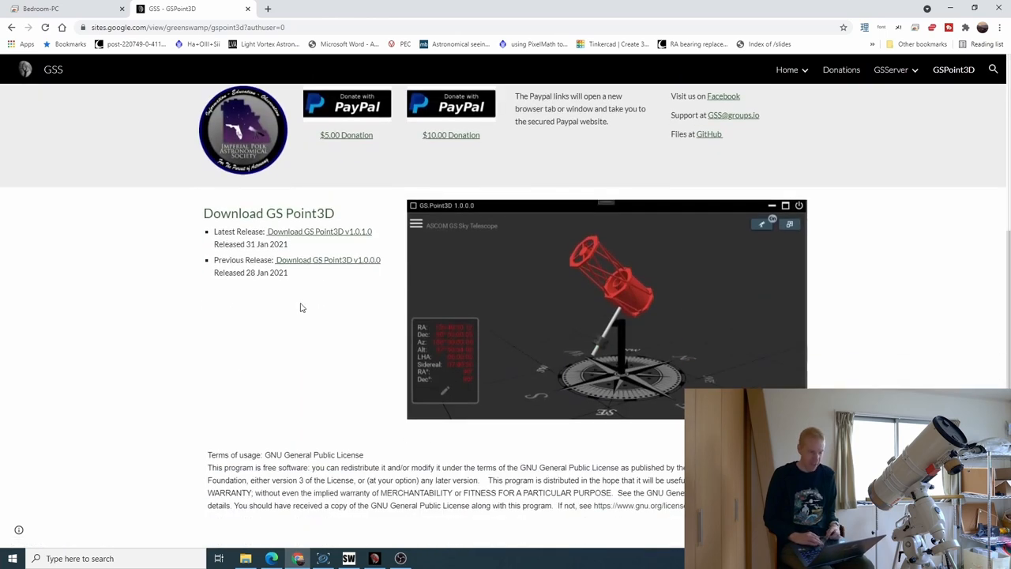
click(319, 231)
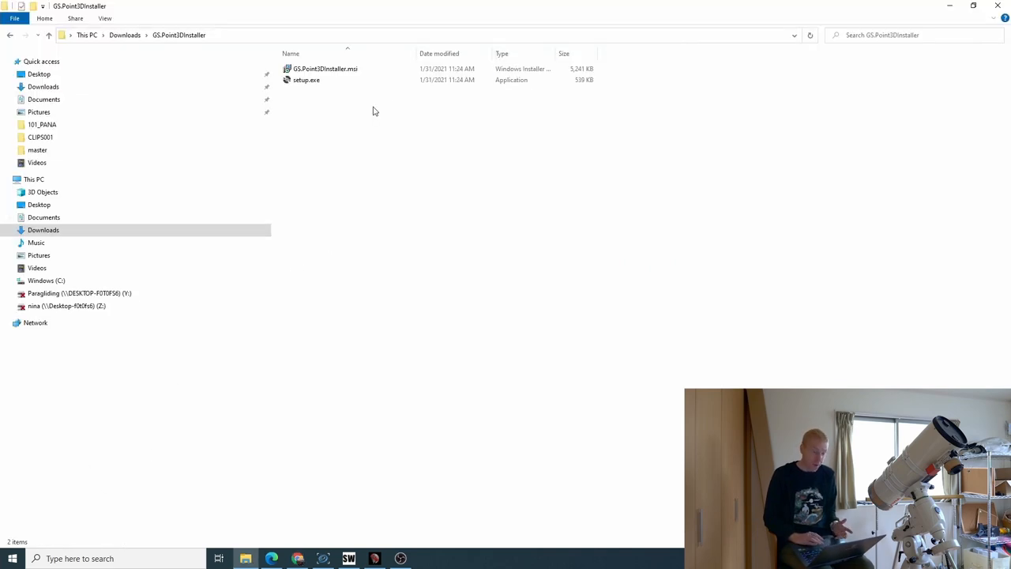
Run setup.exe, exit the wizard without changes, and show the Start menu's app list.
click(306, 79)
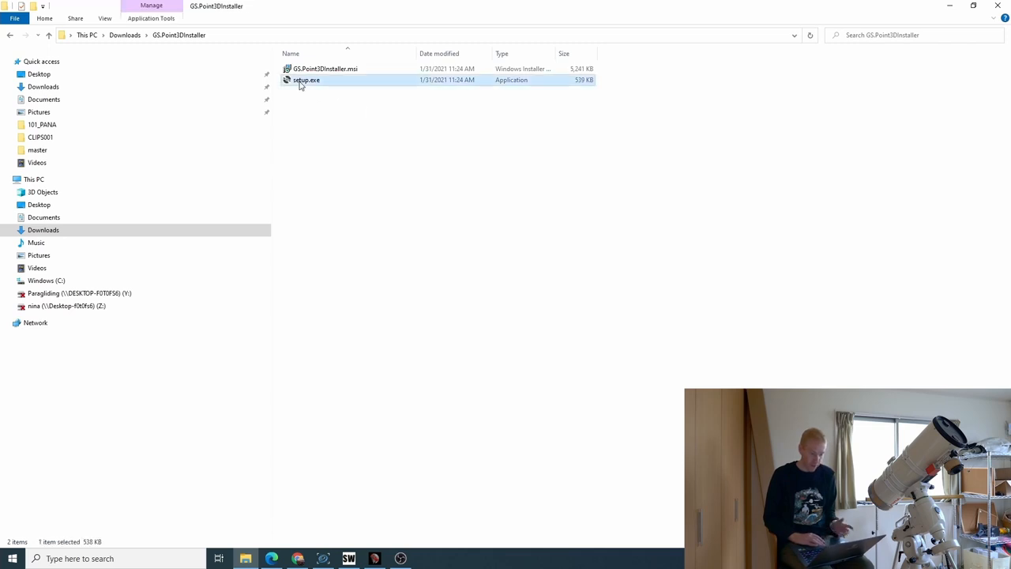
double_click(300, 79)
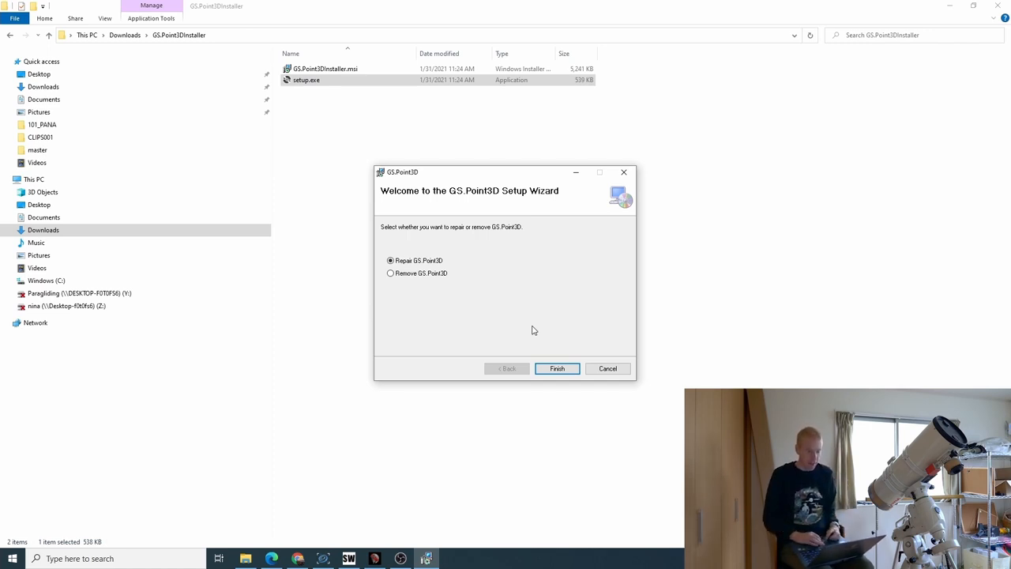
click(606, 368)
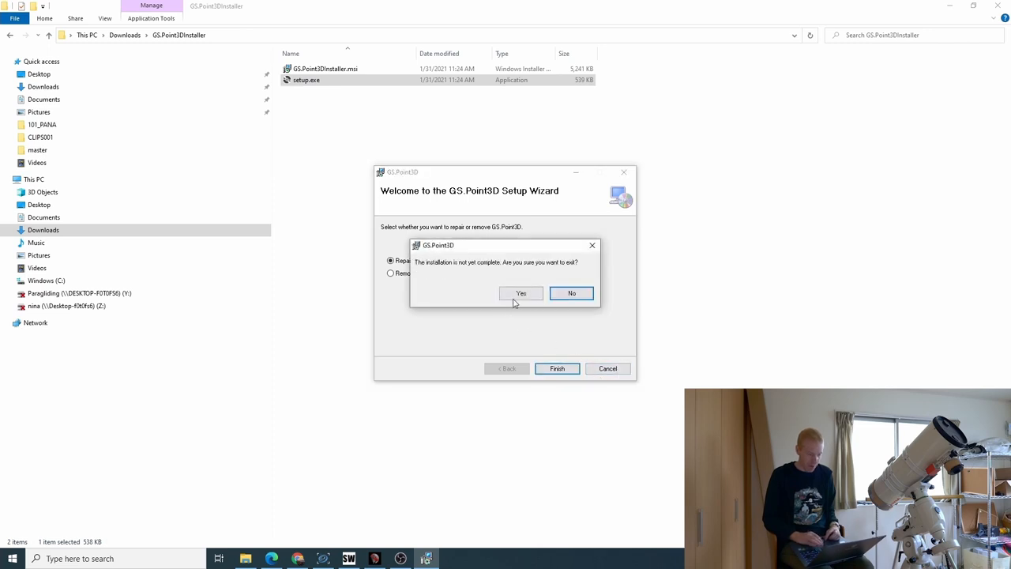
click(521, 292)
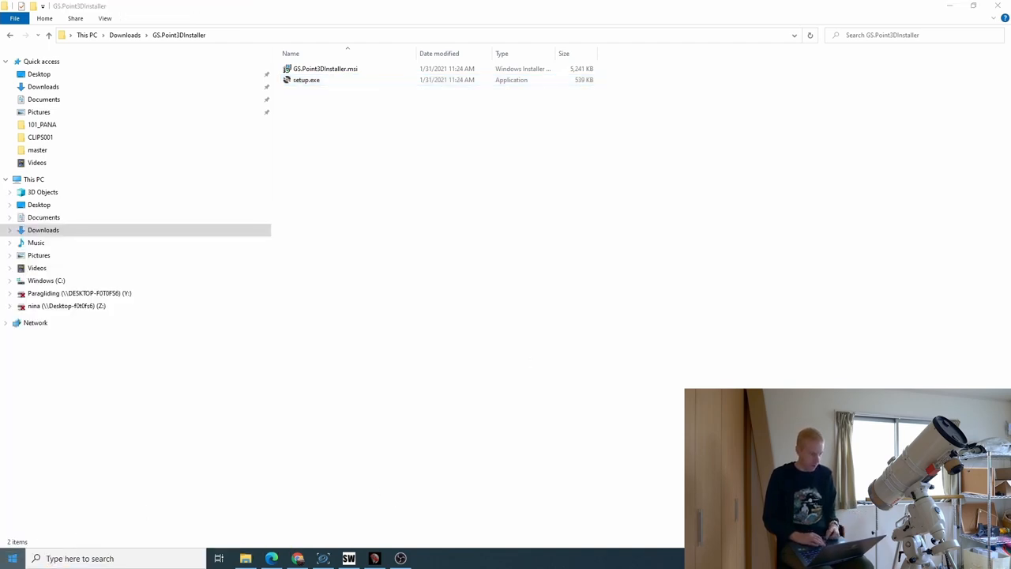
click(7, 559)
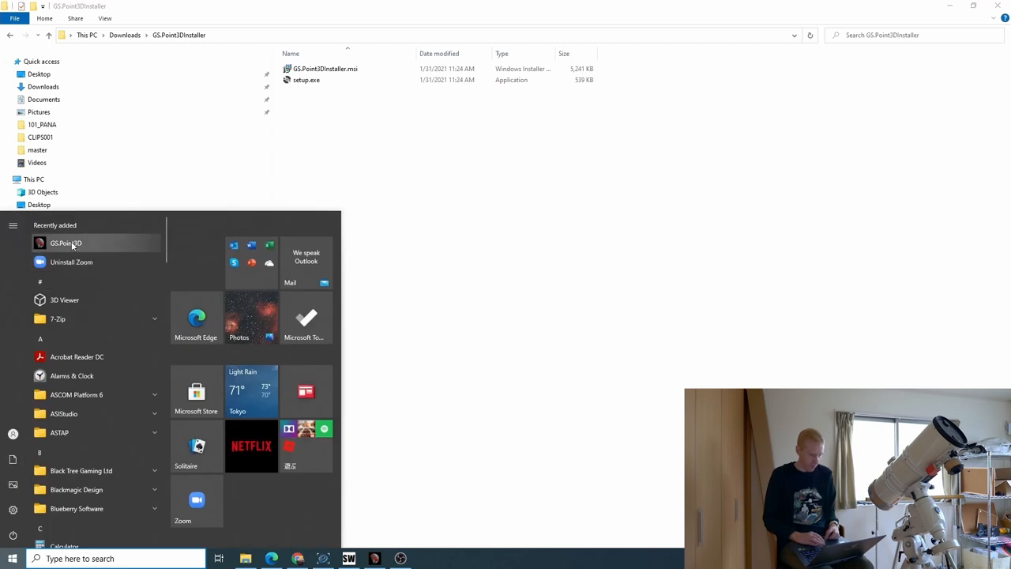
Launch GS Point3D and choose SkyWatcher Telescope in the ASCOM chooser, dismissing the already-connected notice.
click(467, 423)
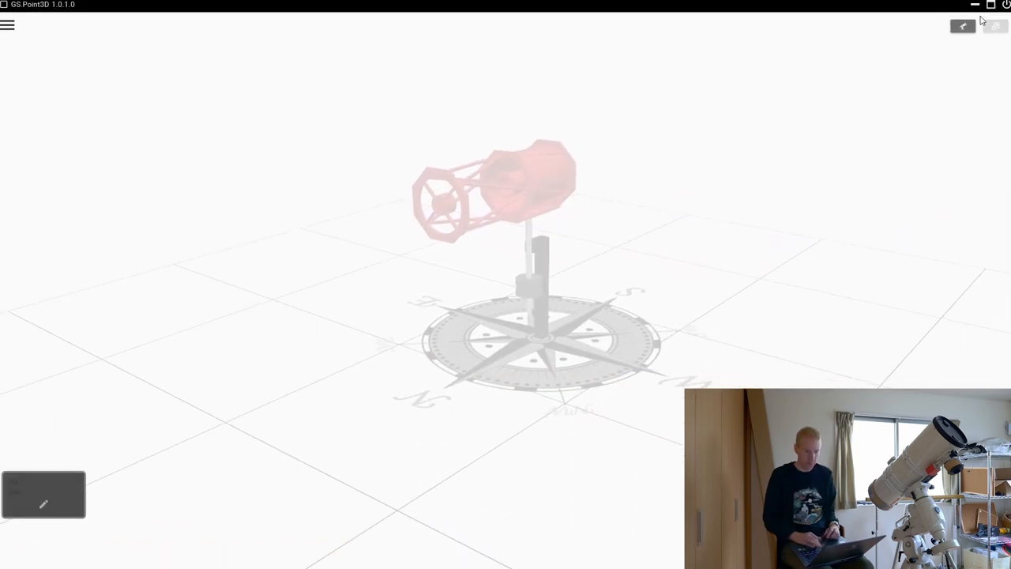
mouse_move(7, 26)
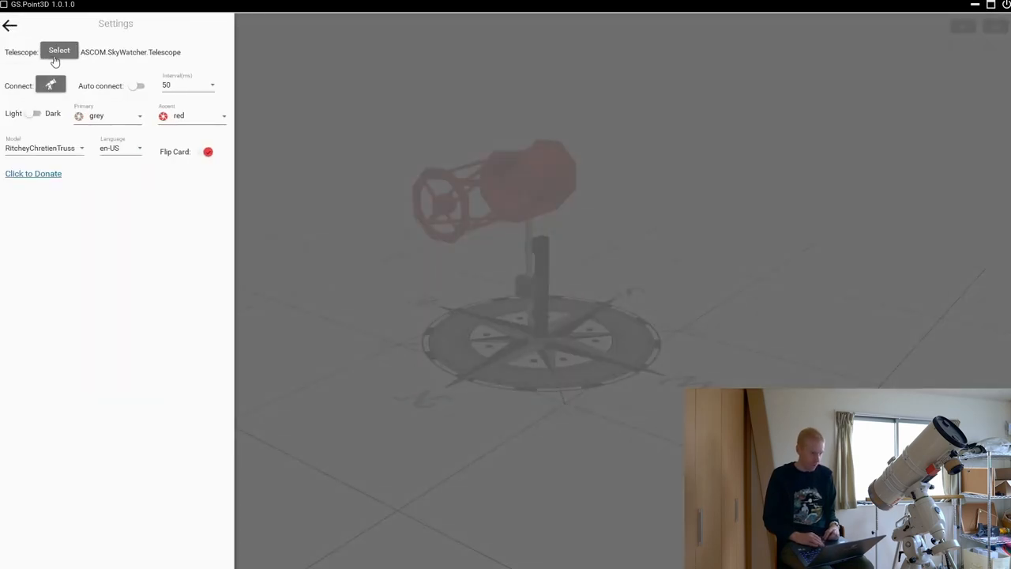
click(59, 50)
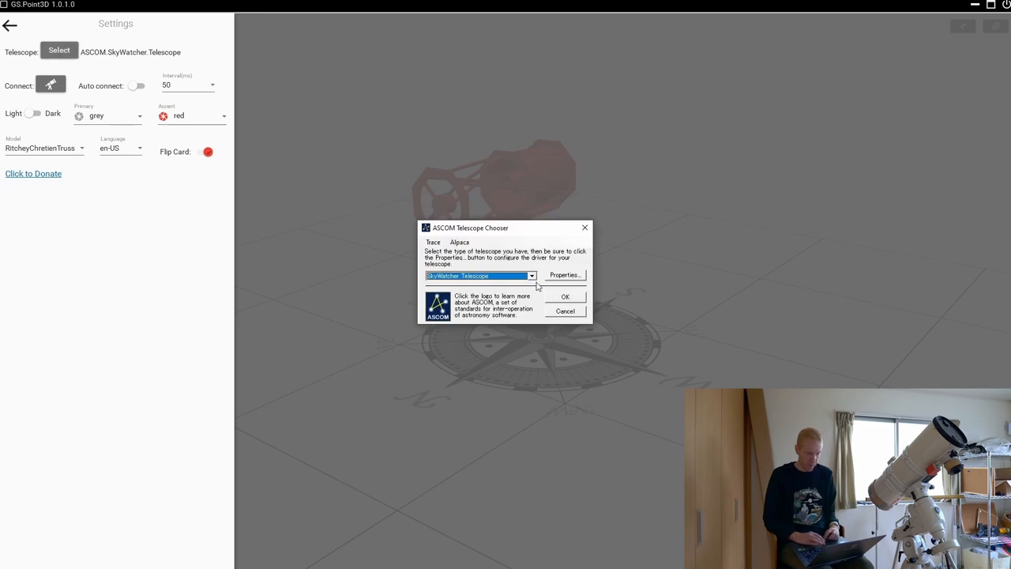
click(530, 275)
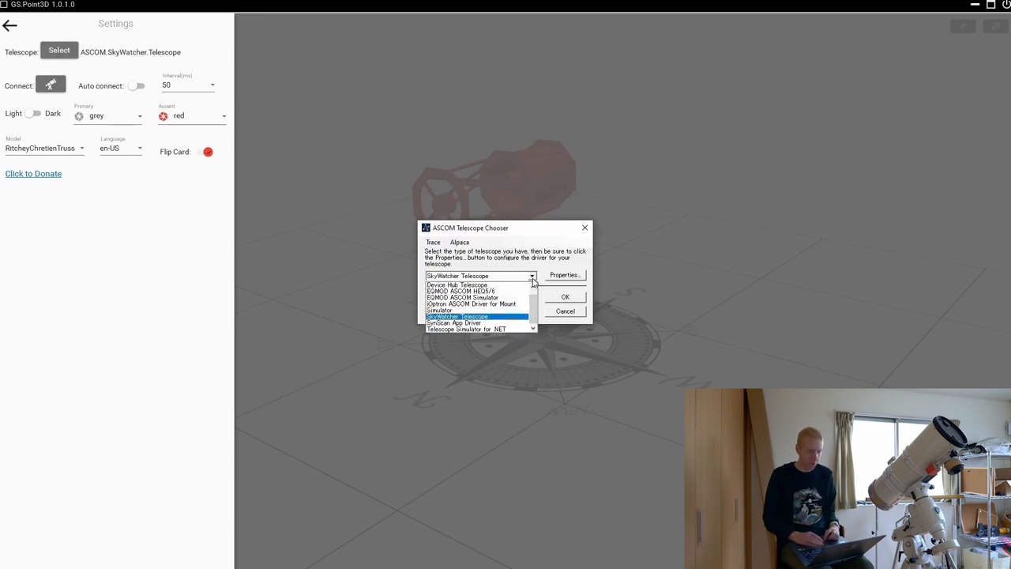
click(474, 316)
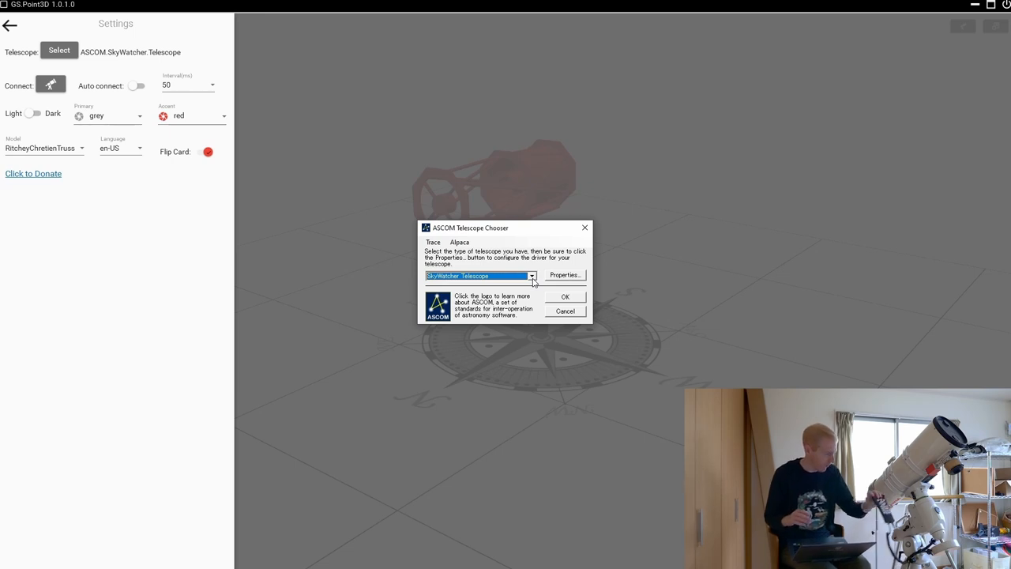
mouse_move(566, 275)
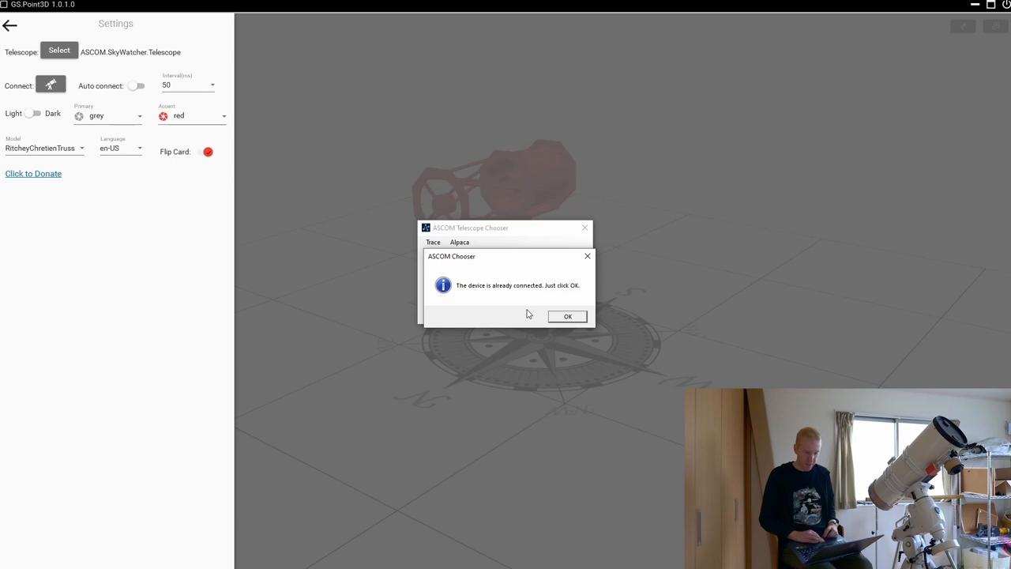
mouse_move(568, 319)
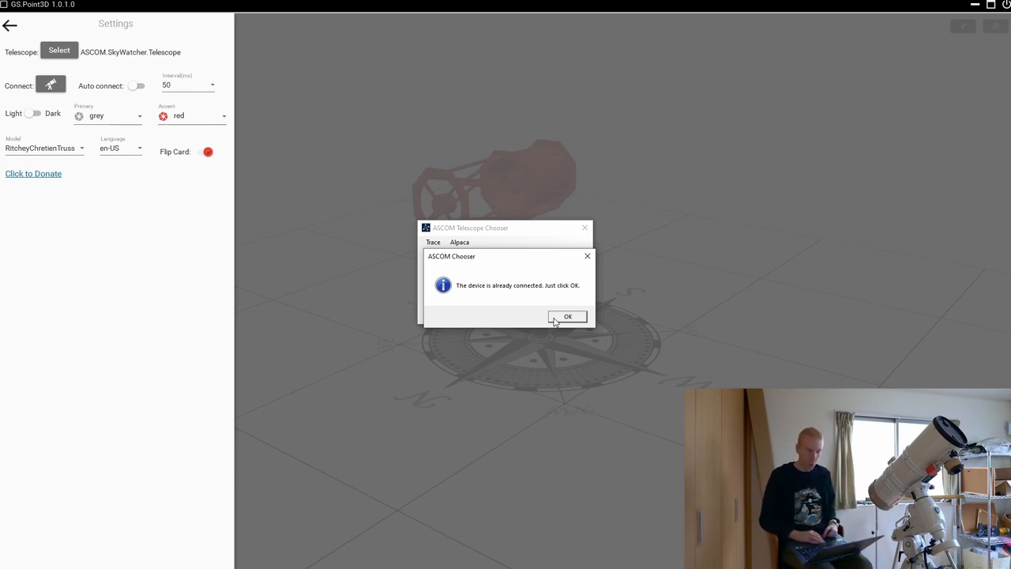
click(567, 316)
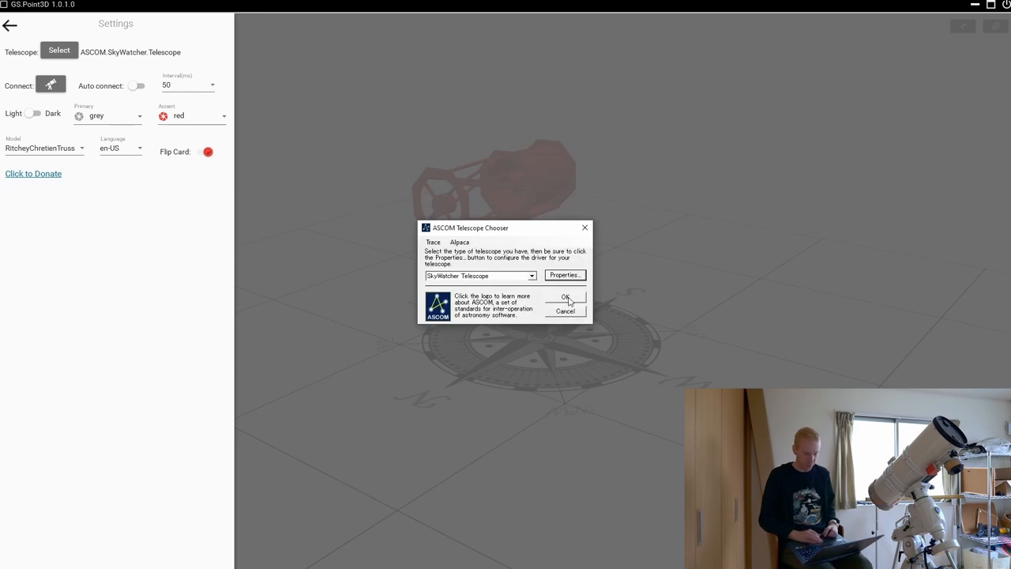
Confirm SkyWatcher Telescope as the driver and connect to the mount.
click(565, 299)
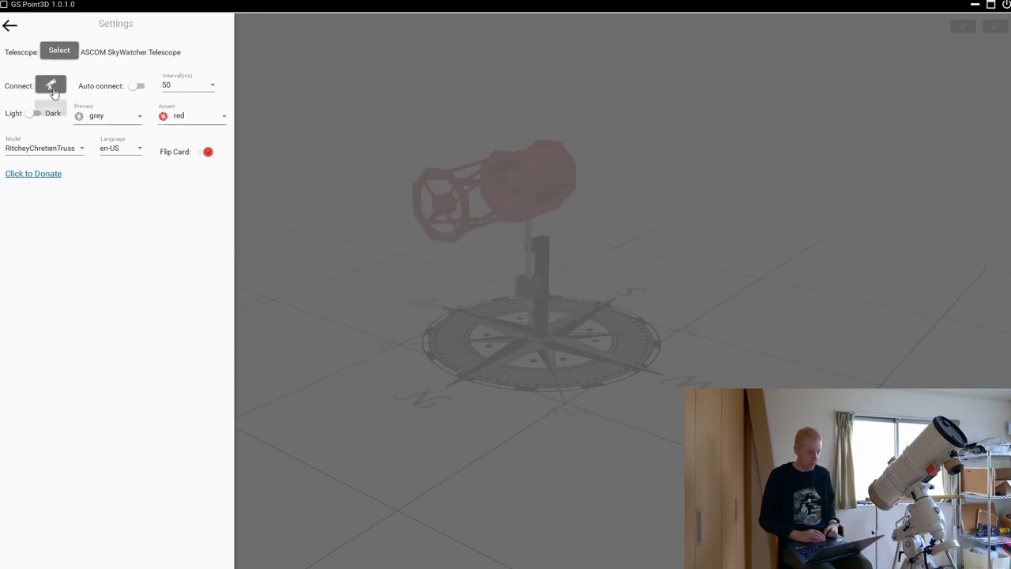
click(50, 86)
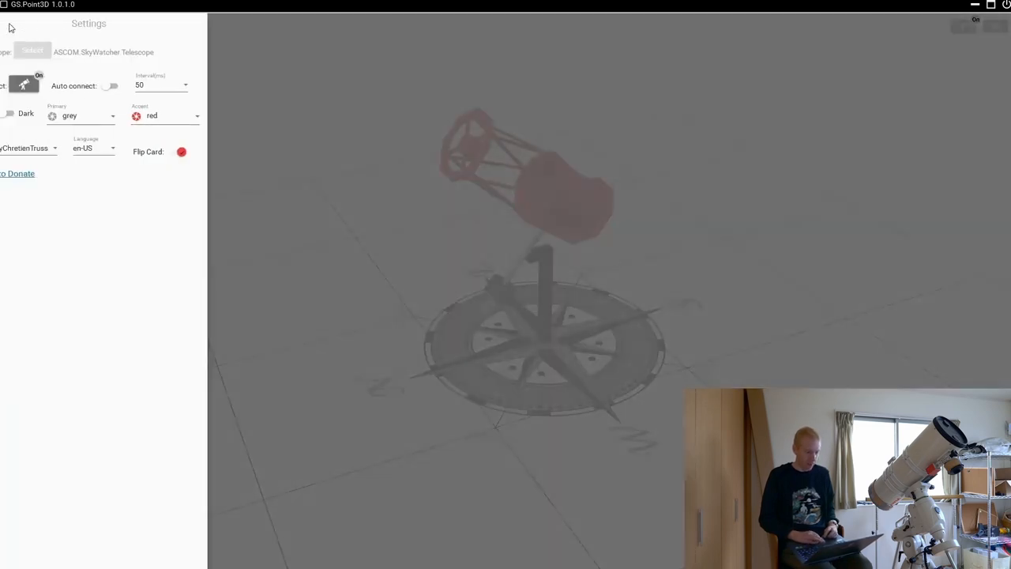
Set the 3D telescope model to Default and then to Reflector, shown as a red tube.
click(40, 148)
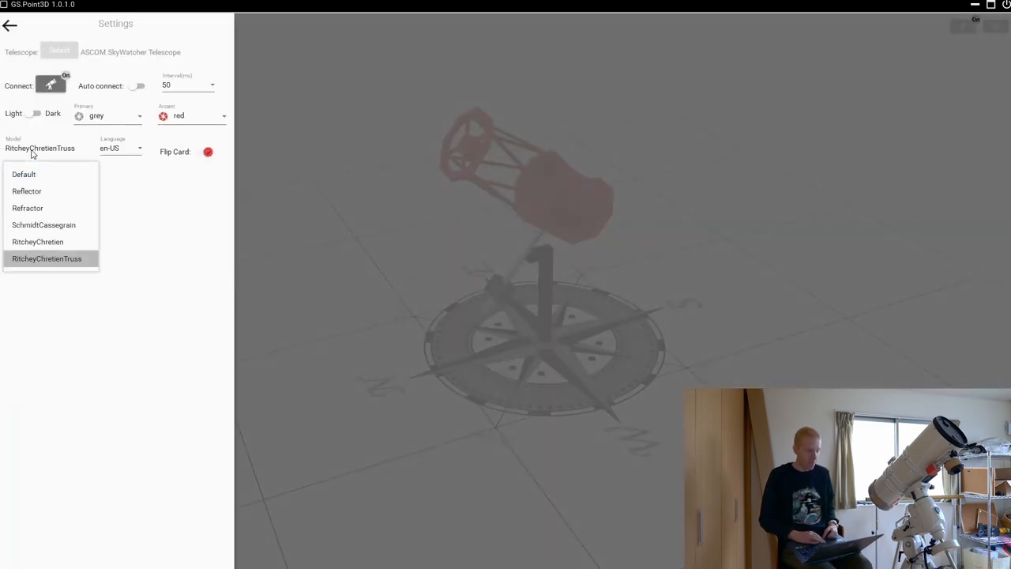
click(24, 174)
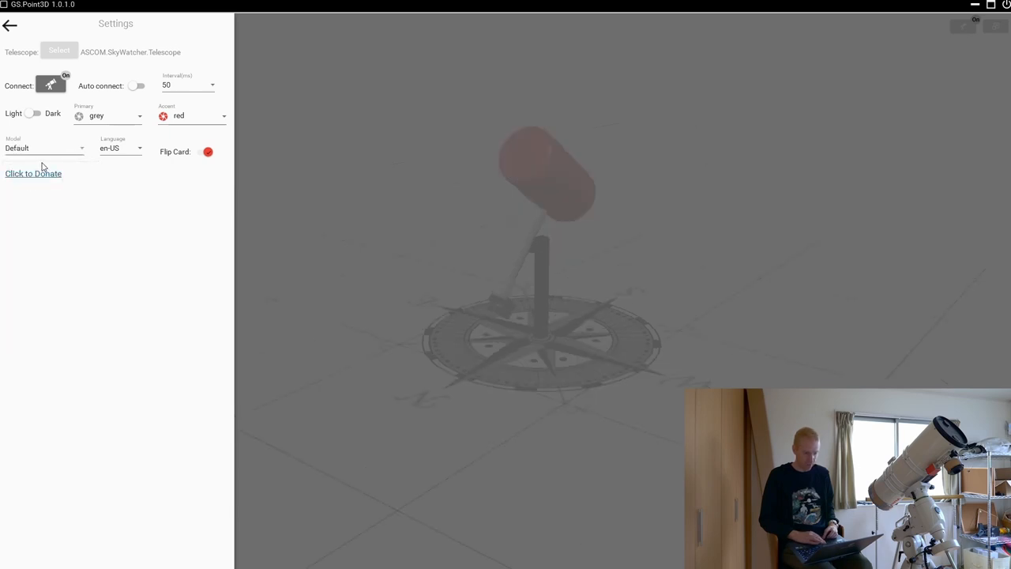
click(44, 149)
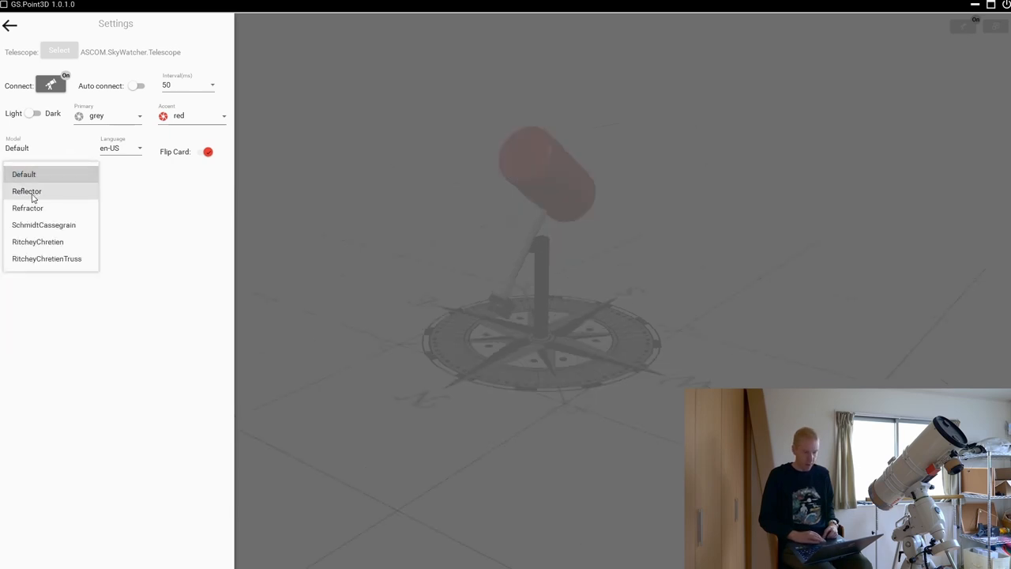
click(25, 189)
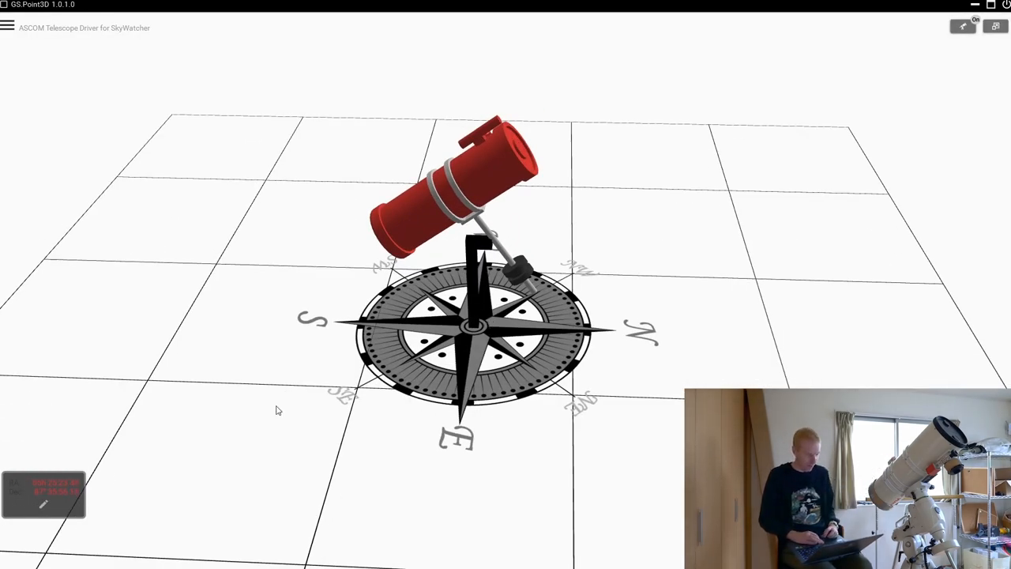
click(9, 32)
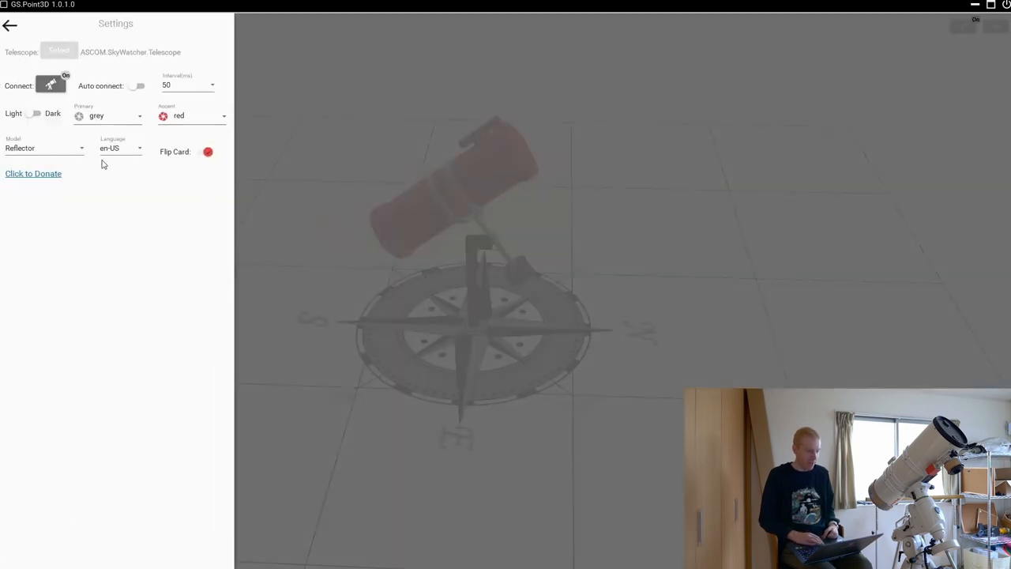
click(44, 148)
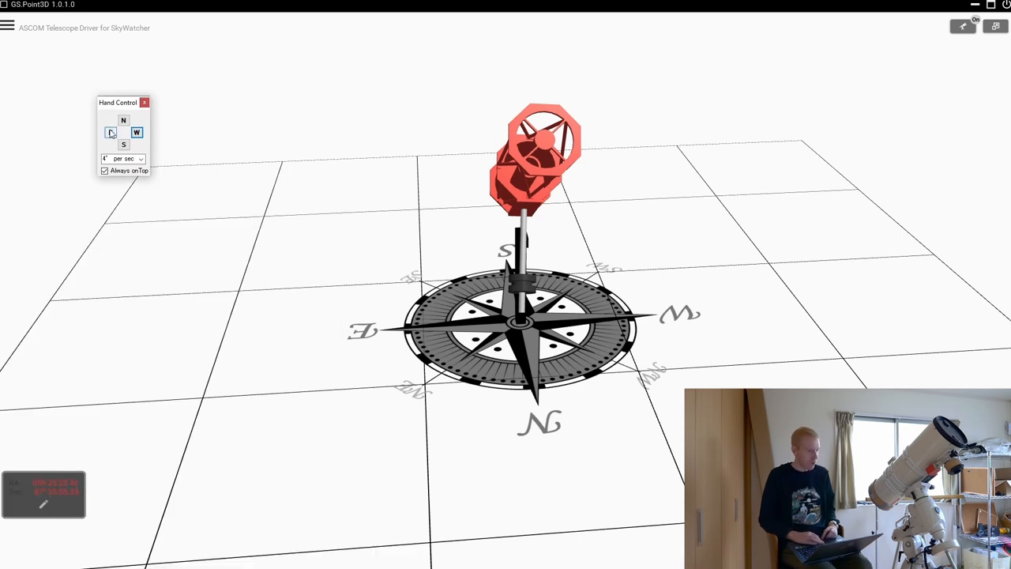
Slew the mount with the Hand Control direction buttons so the red model swings to follow it.
click(111, 133)
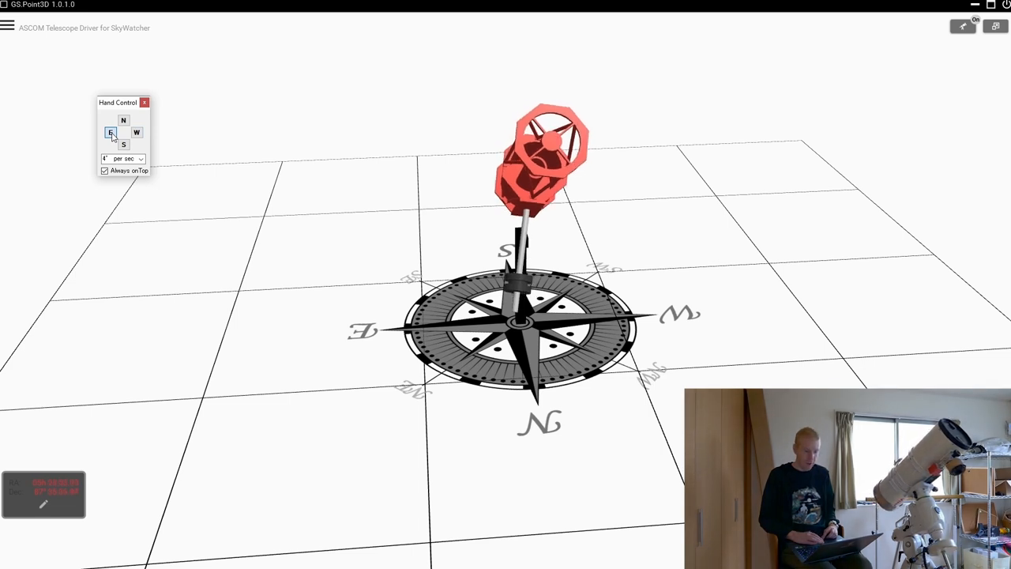
click(124, 121)
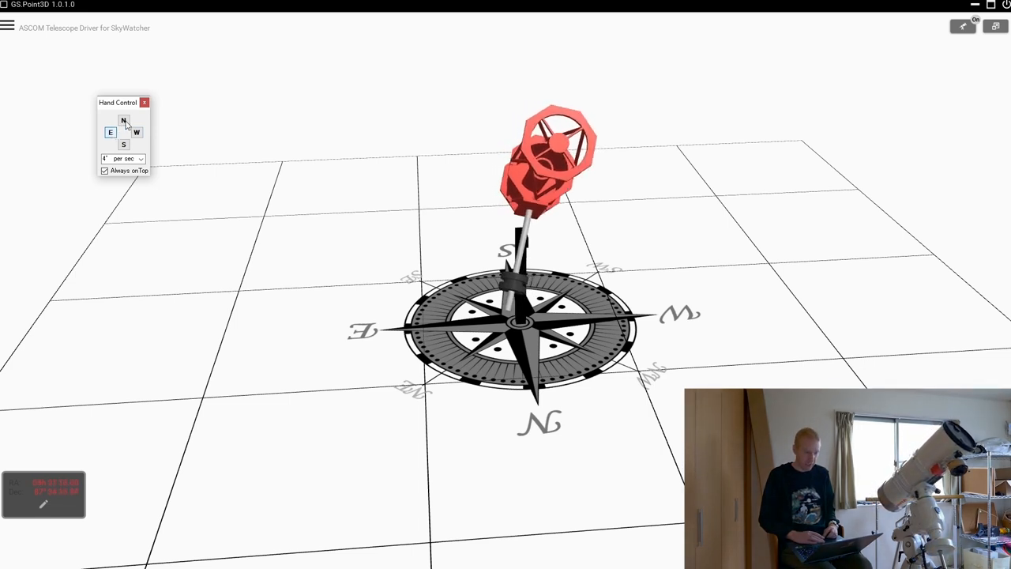
click(123, 120)
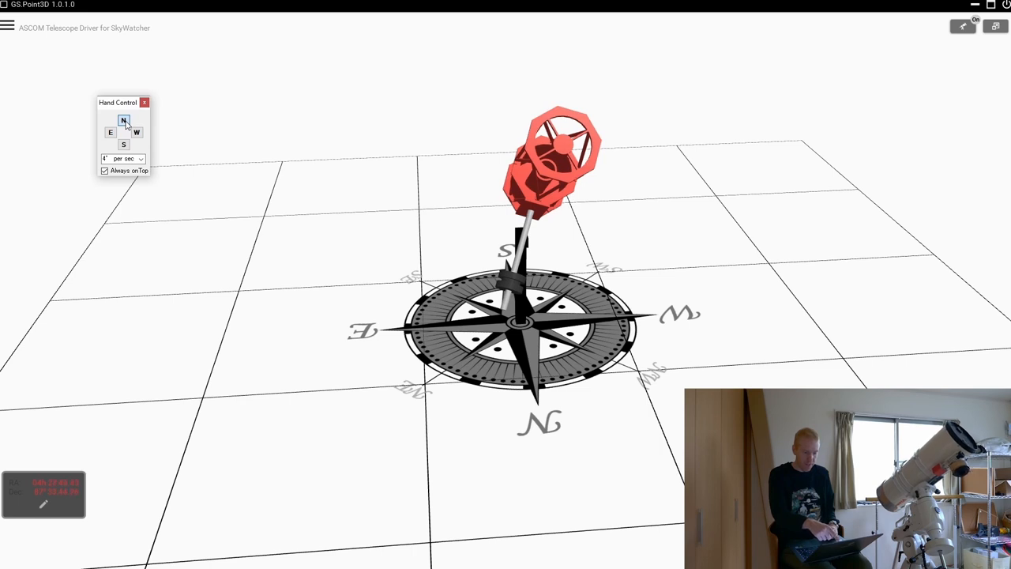
click(123, 120)
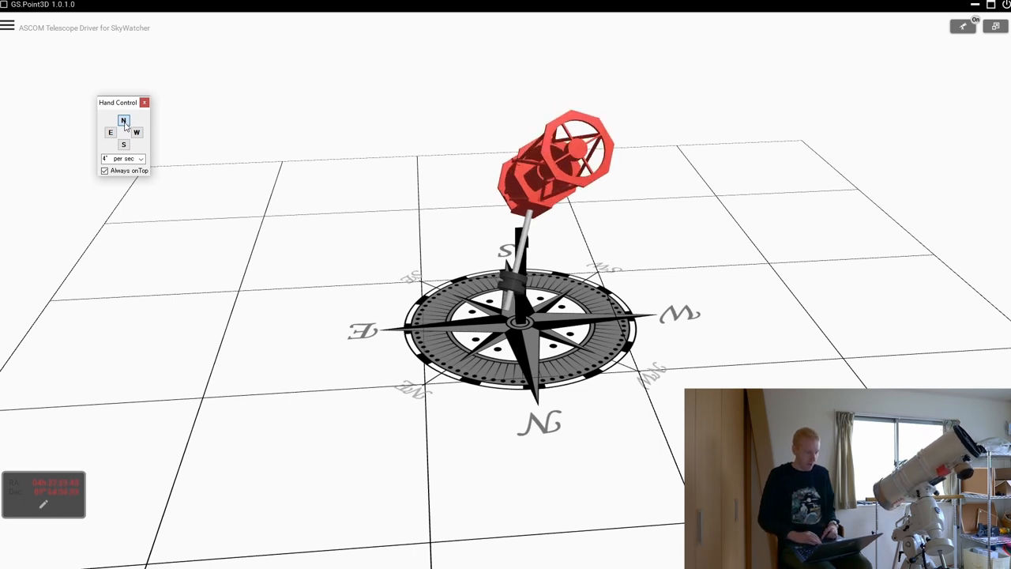
click(110, 133)
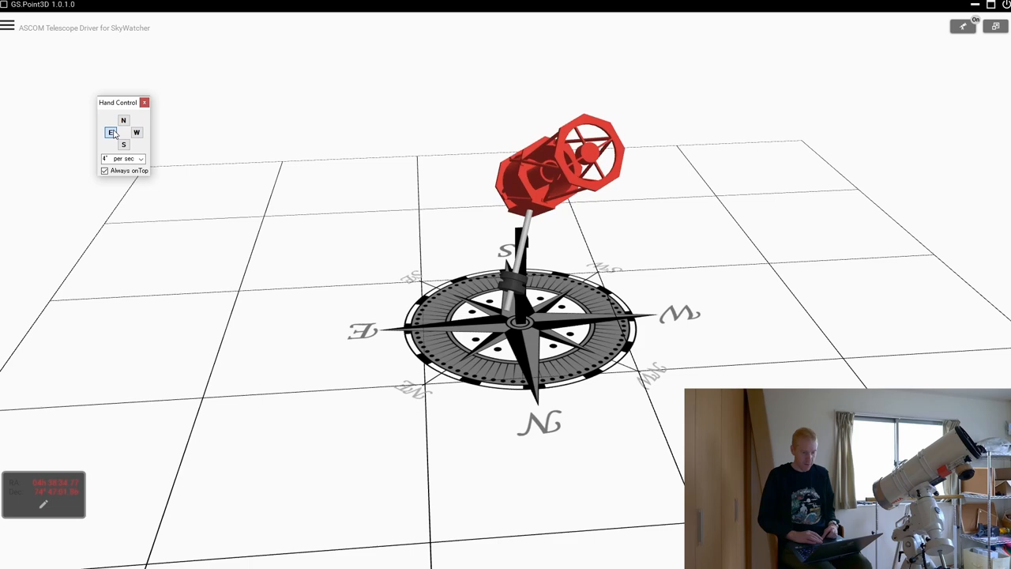